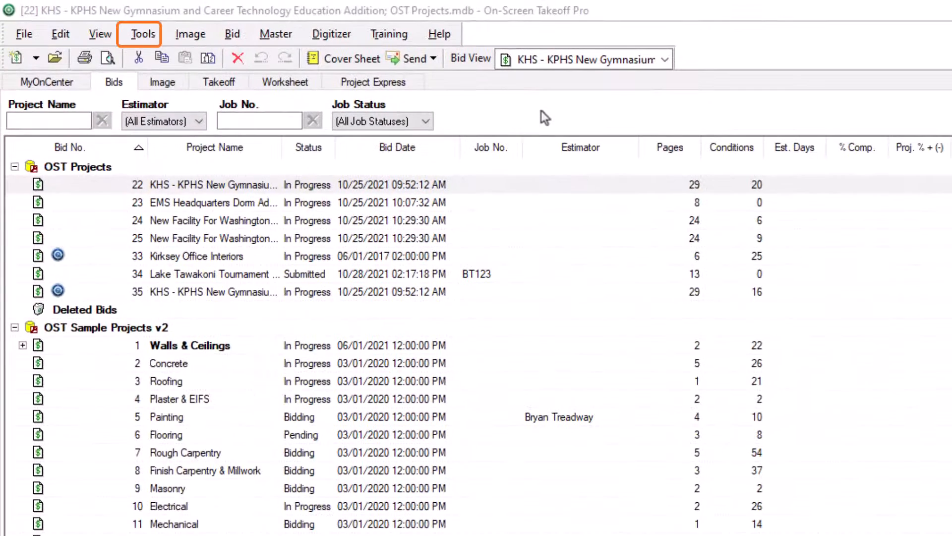
- Bring up the Options dialog from the Tools menu, landing on General preferences
click(143, 33)
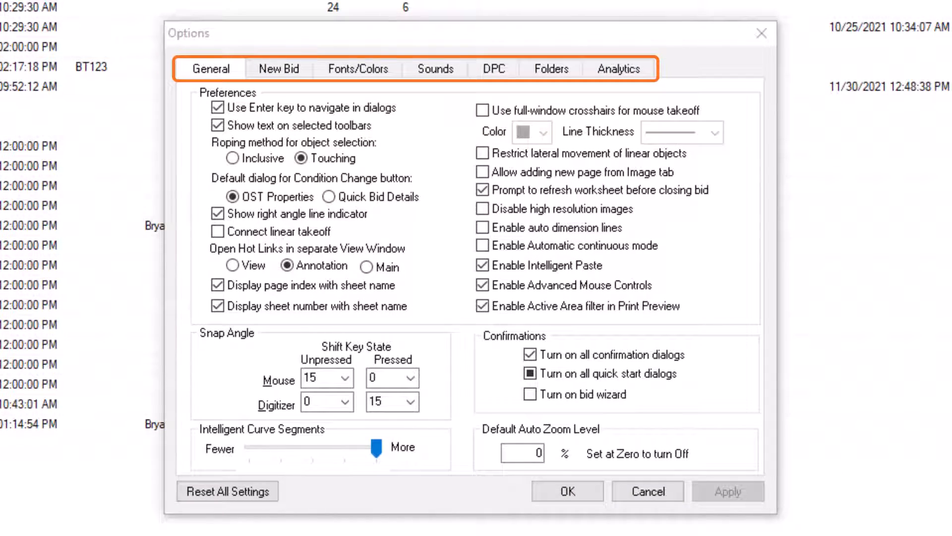
click(210, 69)
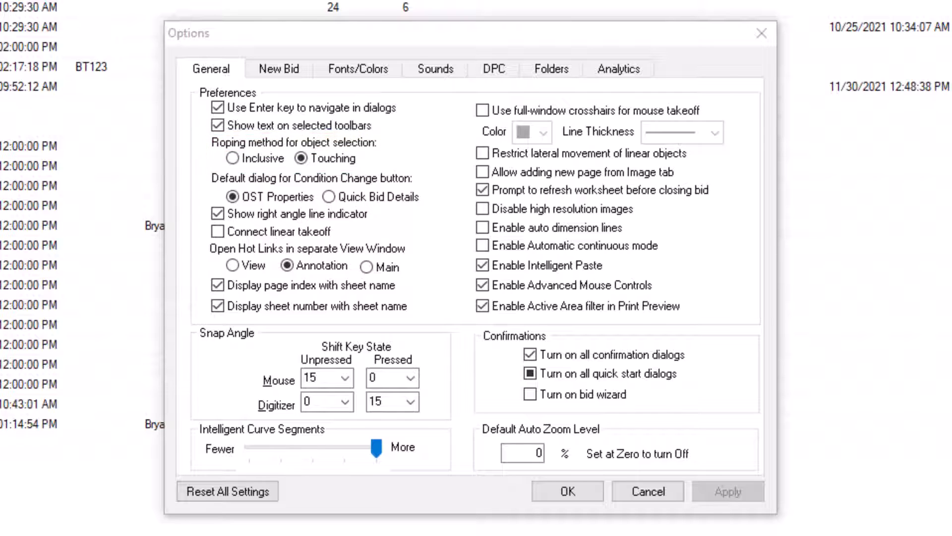
click(294, 158)
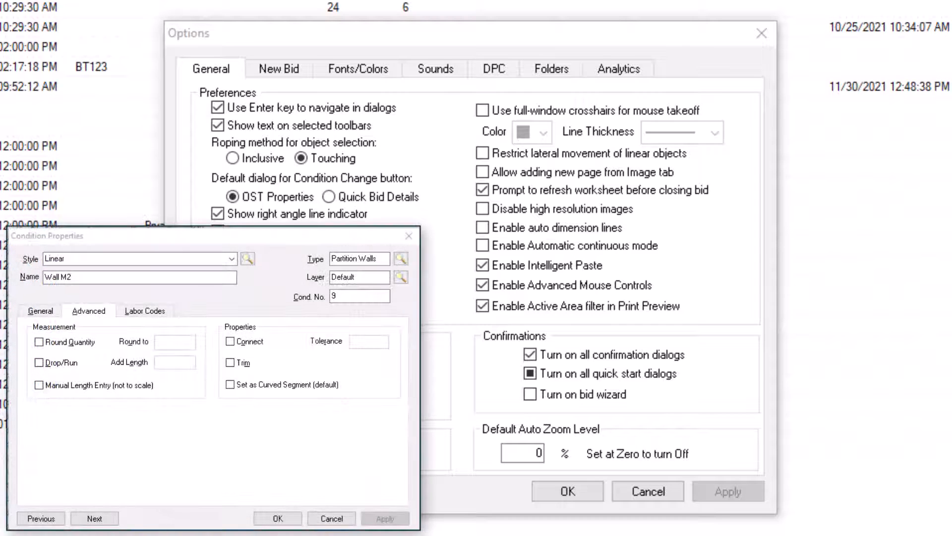
click(229, 340)
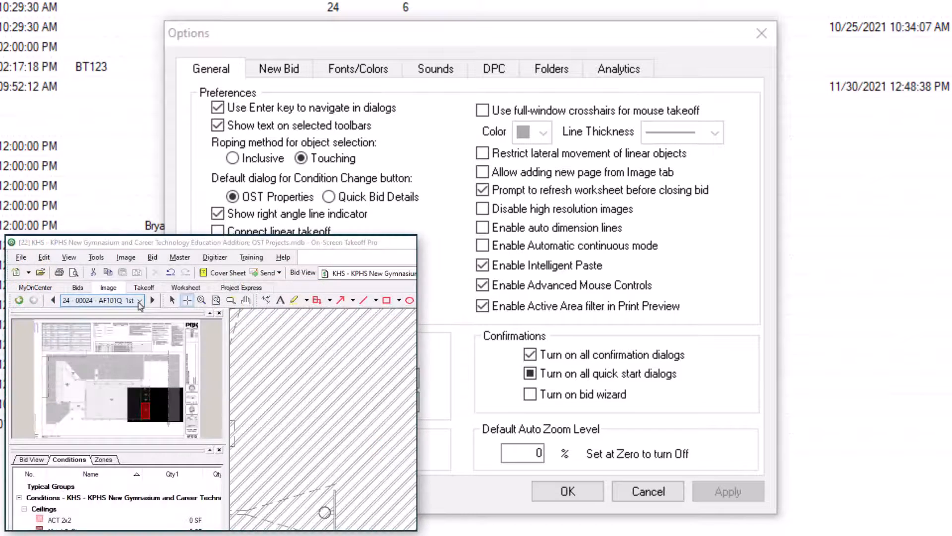
click(139, 300)
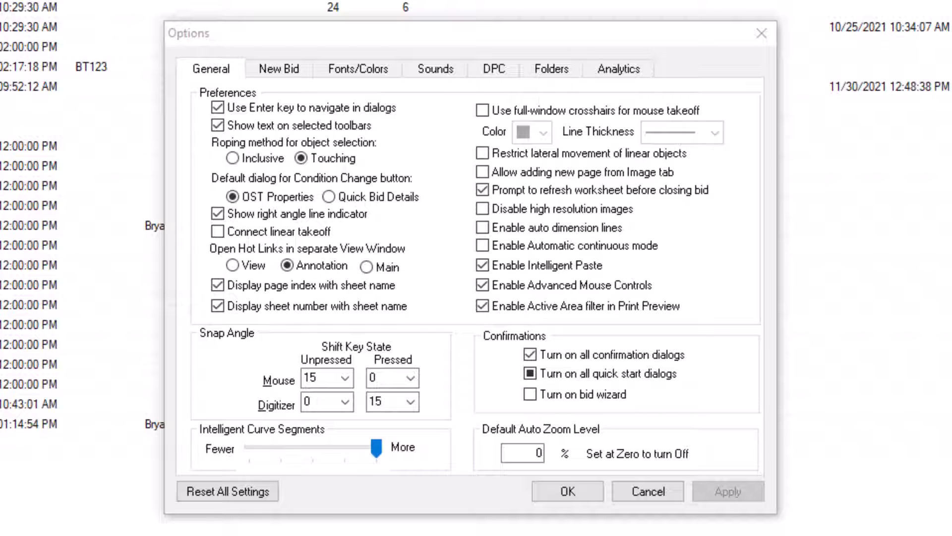
- Set the unpressed mouse Snap Angle to 0, revealing the angled wall-line inset
click(483, 227)
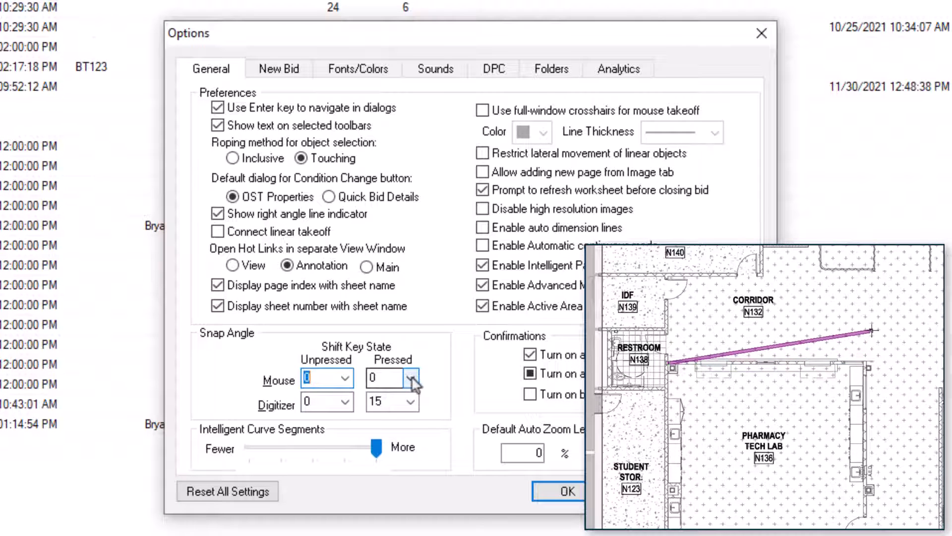
- Return the unpressed mouse Snap Angle to 15, clearing the wall-line inset
click(411, 377)
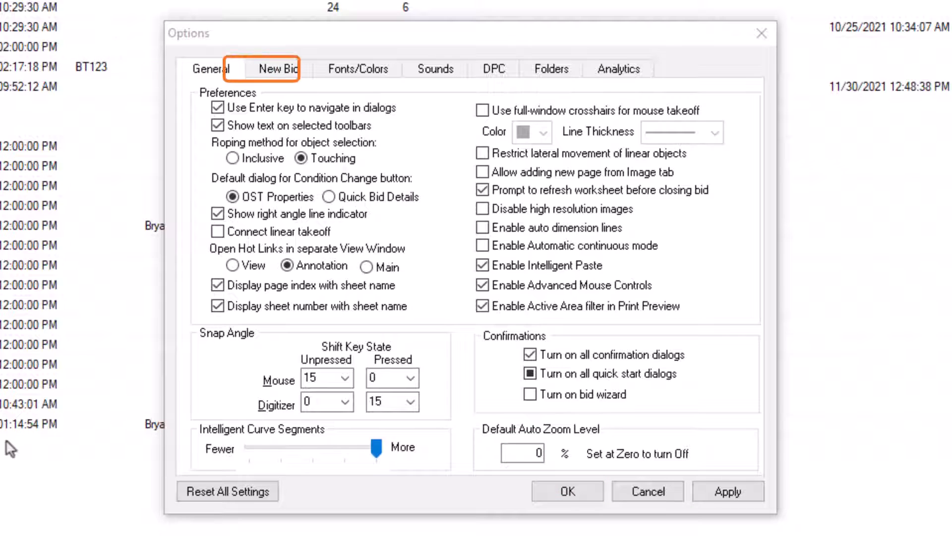
- Show the New Bid defaults: bid number, measurement units, page defaults and image legend
click(278, 68)
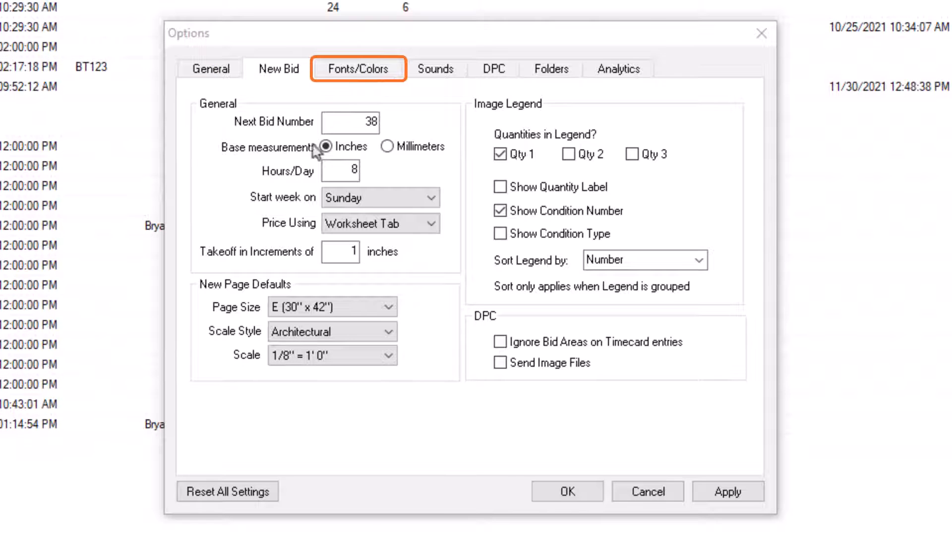
- Review Fonts/Colors, keeping default text as bold Arial 12 in red via the font and colour pickers
click(358, 69)
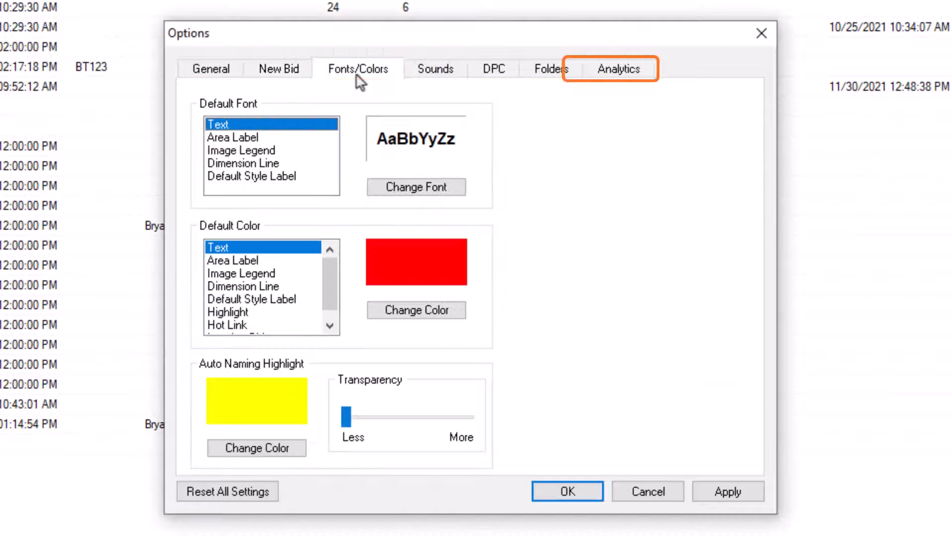
mouse_move(645, 165)
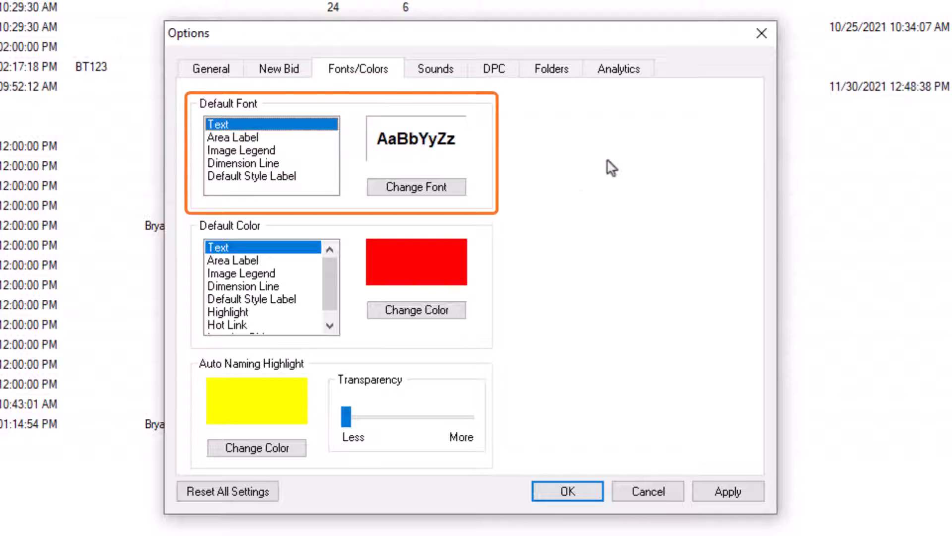
click(416, 186)
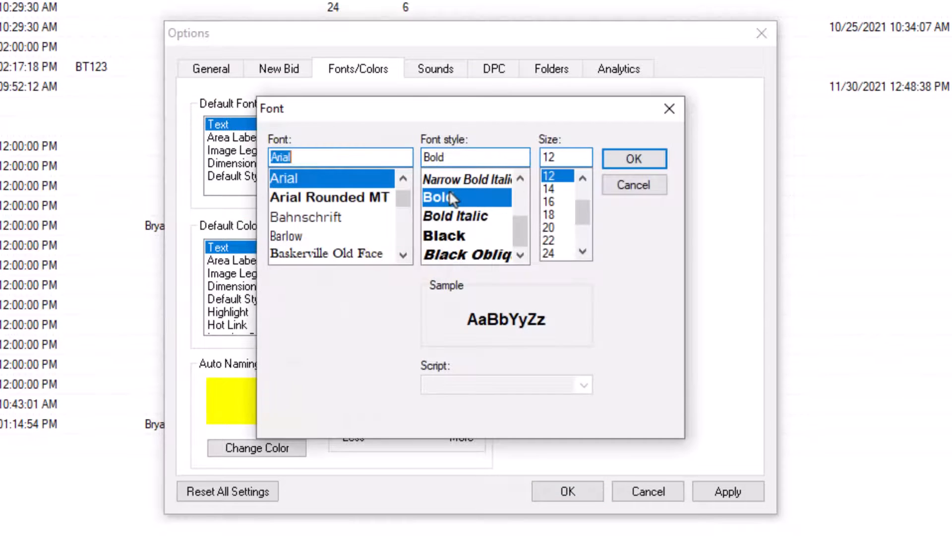
mouse_move(548, 118)
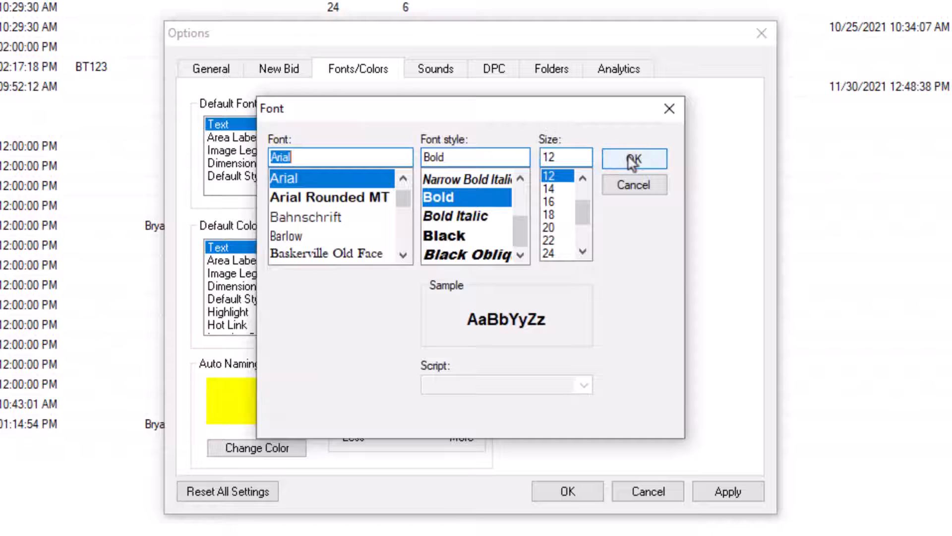
click(634, 158)
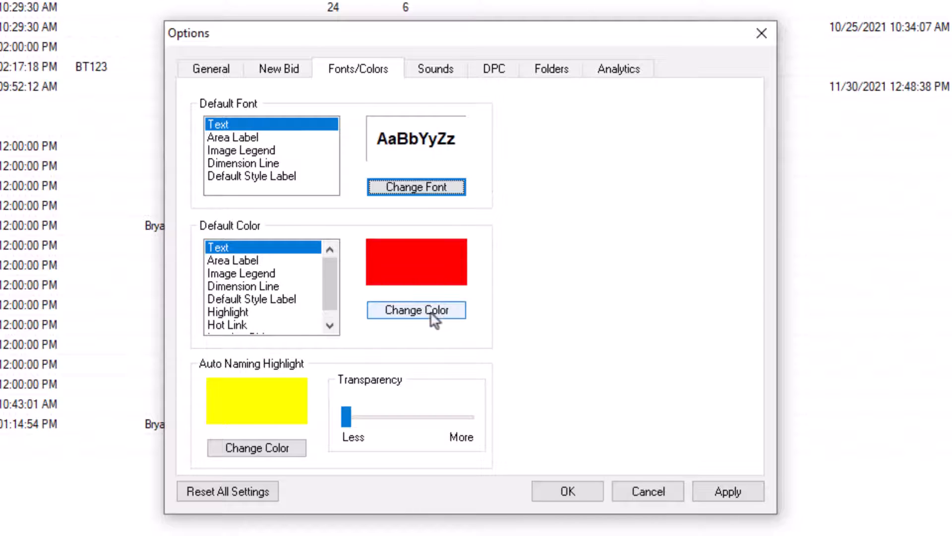
click(415, 310)
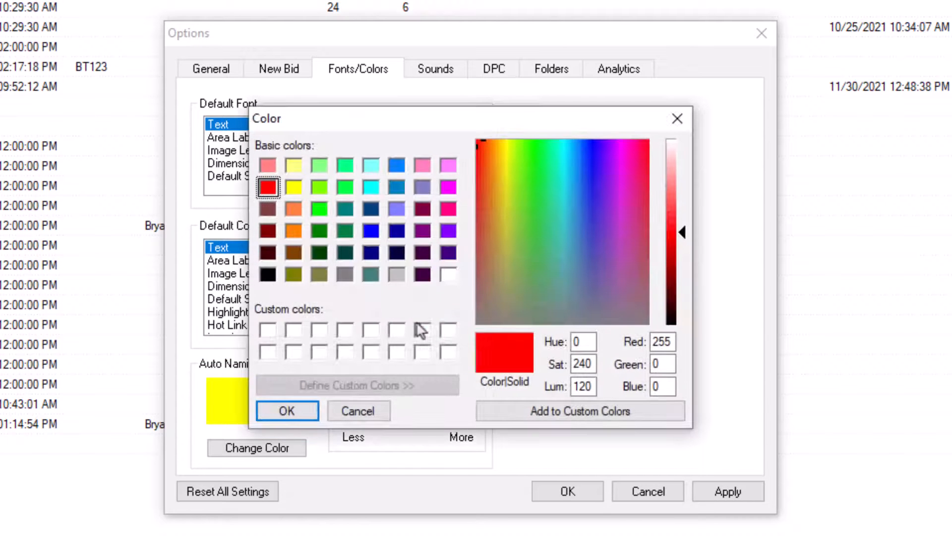
click(286, 411)
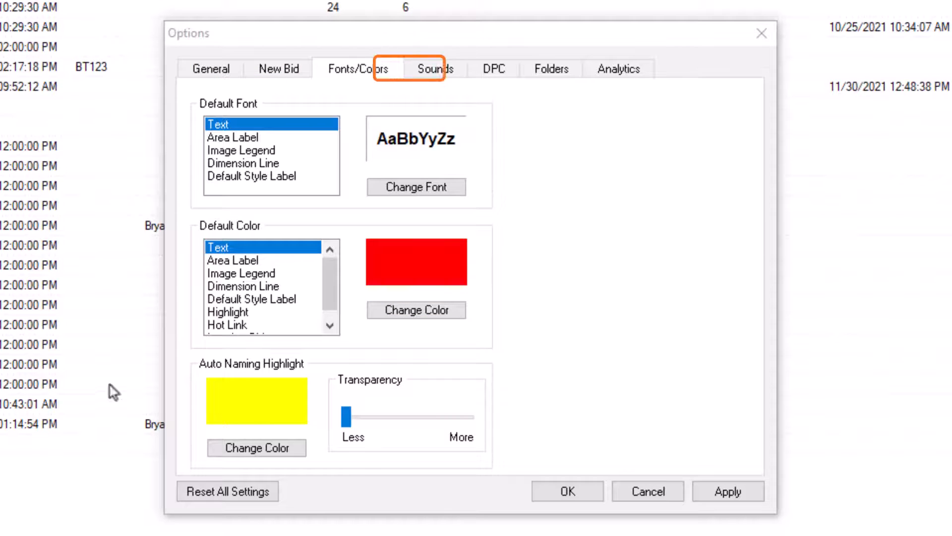
- Step through Sounds and Folders defaults, ending on Analytics with data gathering permitted
click(434, 68)
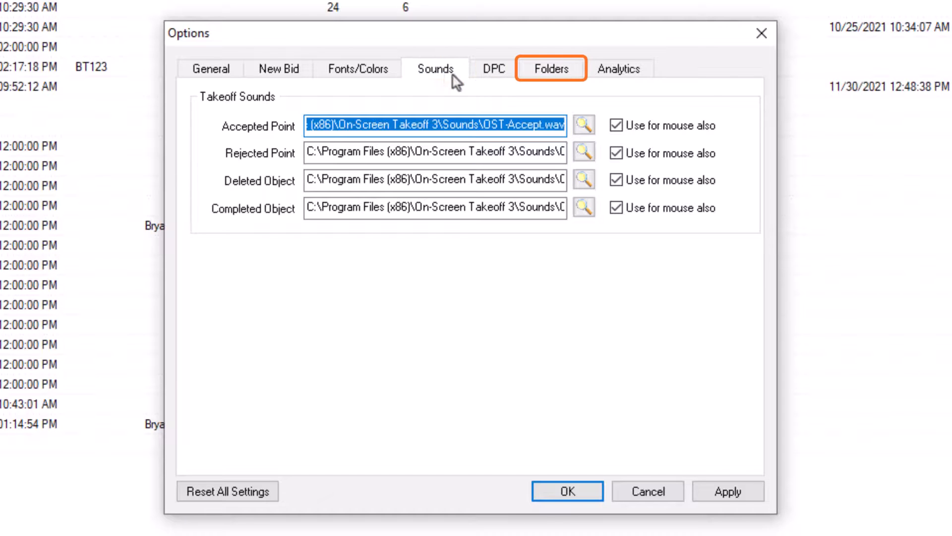
click(549, 68)
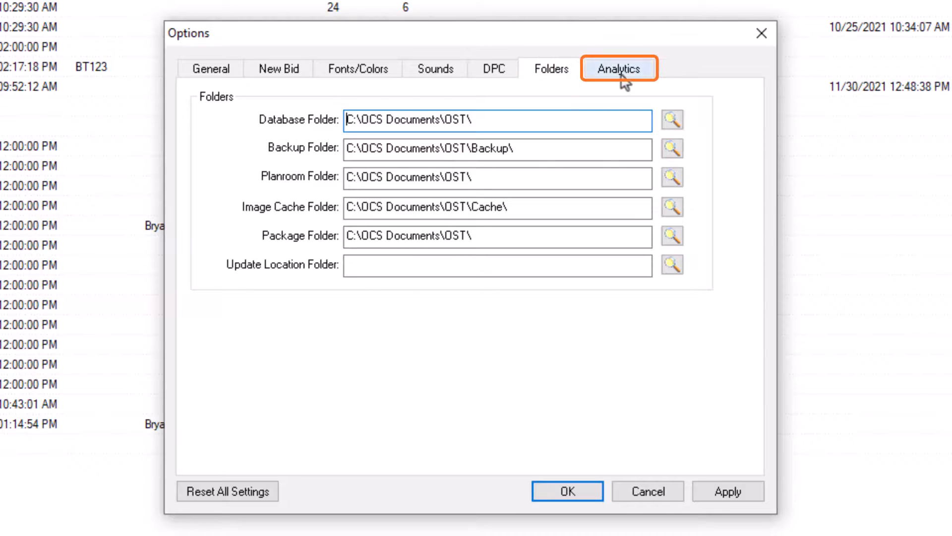
click(618, 68)
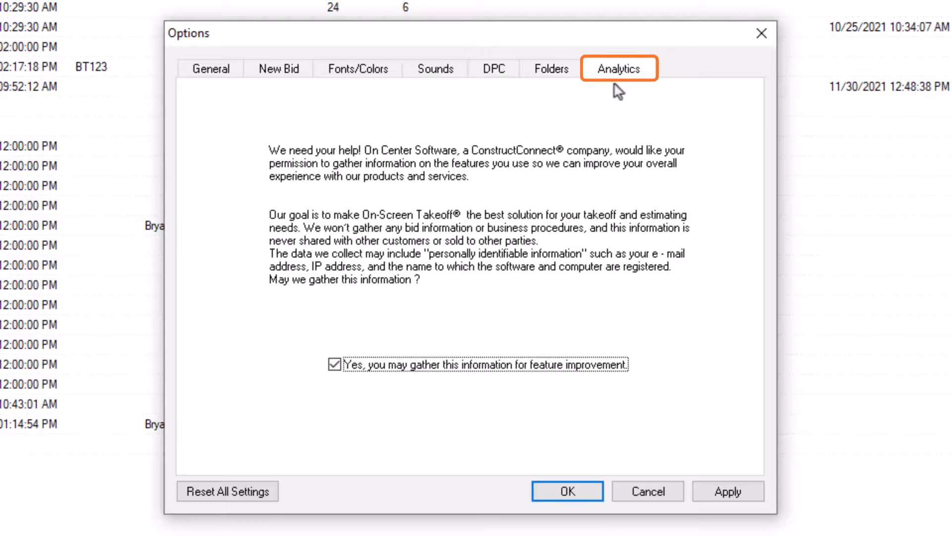